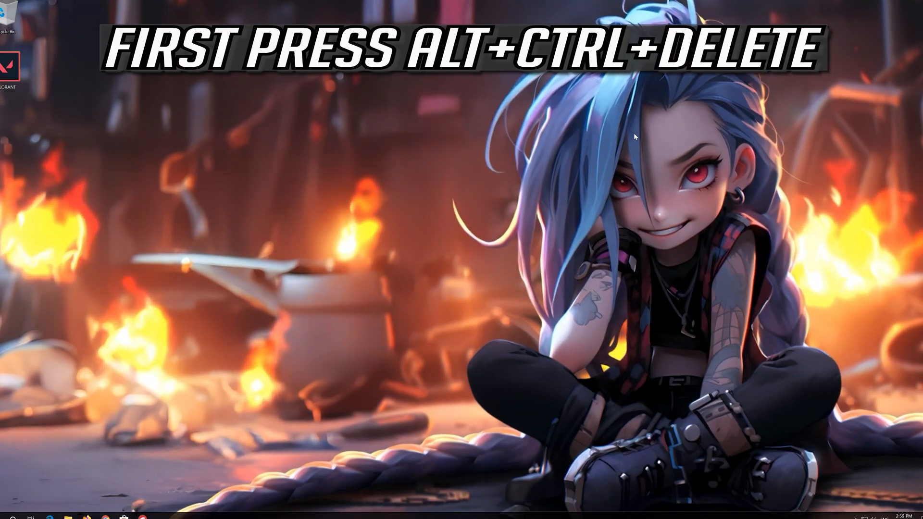
# Step: Bring up the Windows security options screen with Ctrl+Alt+Delete
pyautogui.press('ctrl+alt+delete')
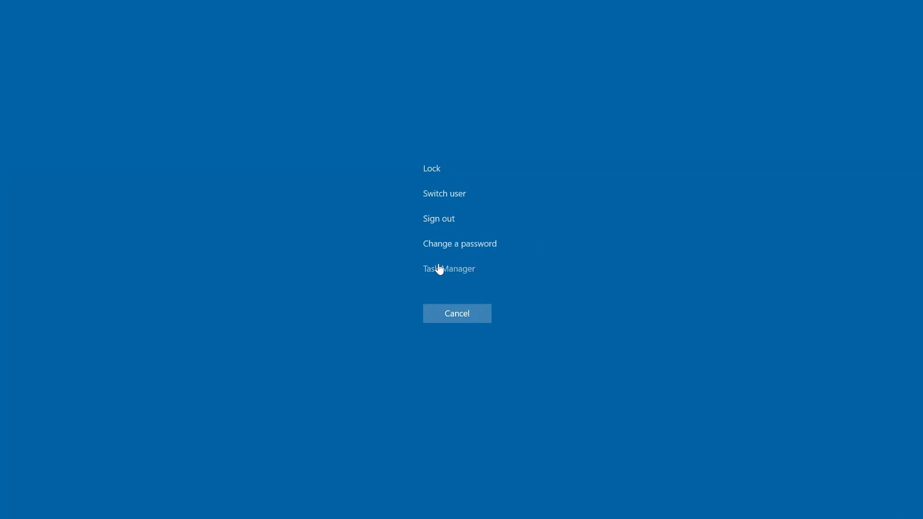
pyautogui.moveTo(442, 277)
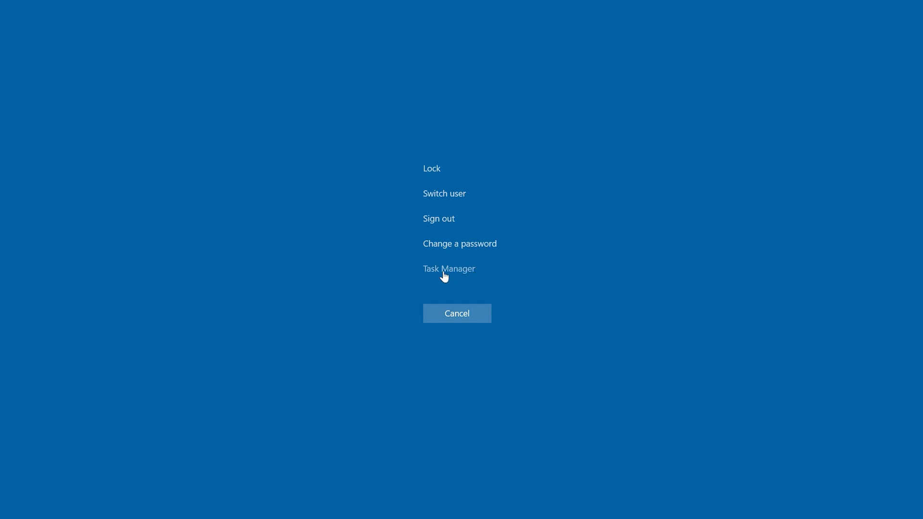
# Step: Select RiotClientUx (32 bit) in Task Manager, end it, and review the background processes
pyautogui.click(448, 268)
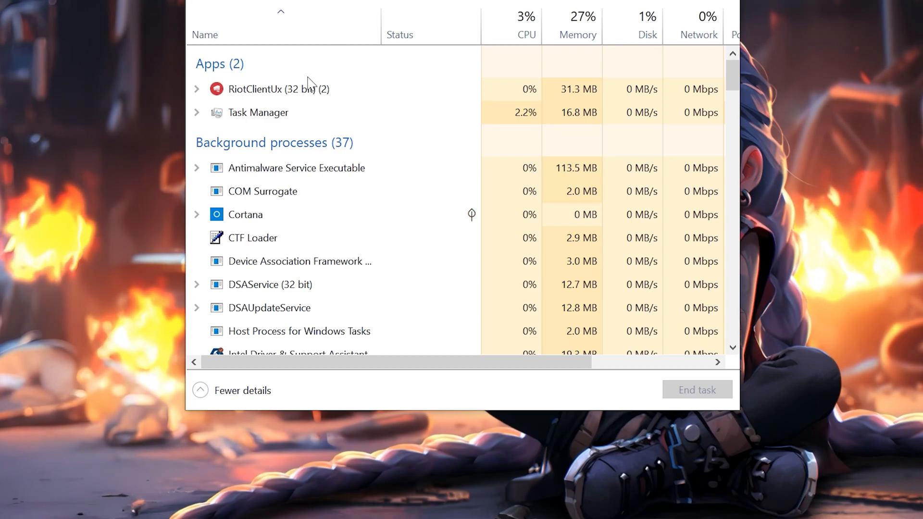
pyautogui.click(277, 89)
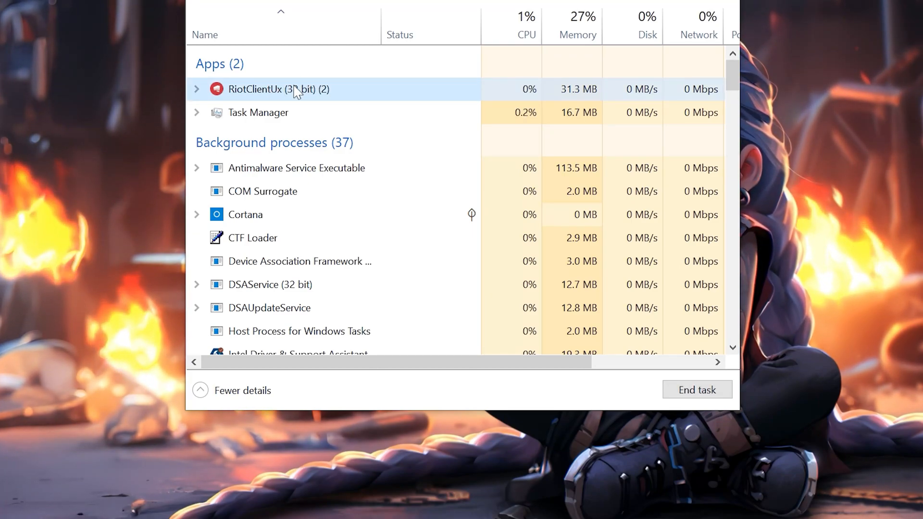
pyautogui.rightClick(278, 89)
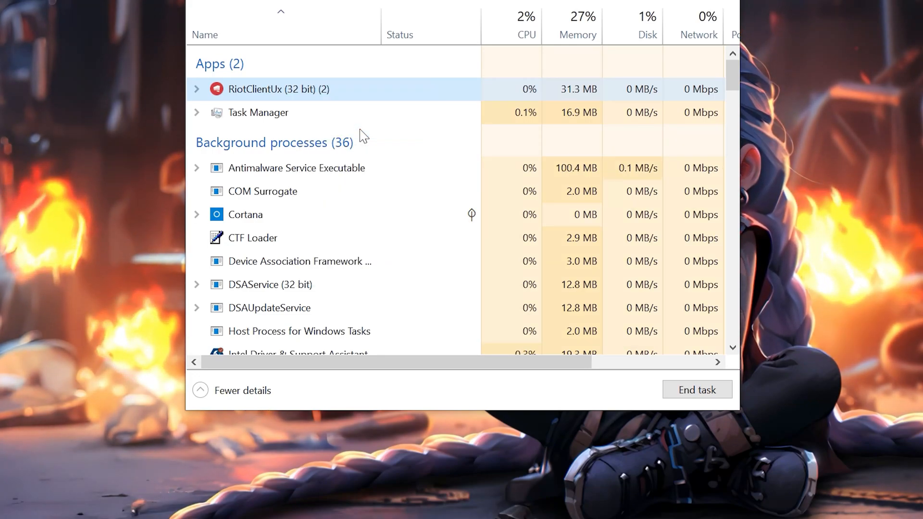
pyautogui.scroll(-3)
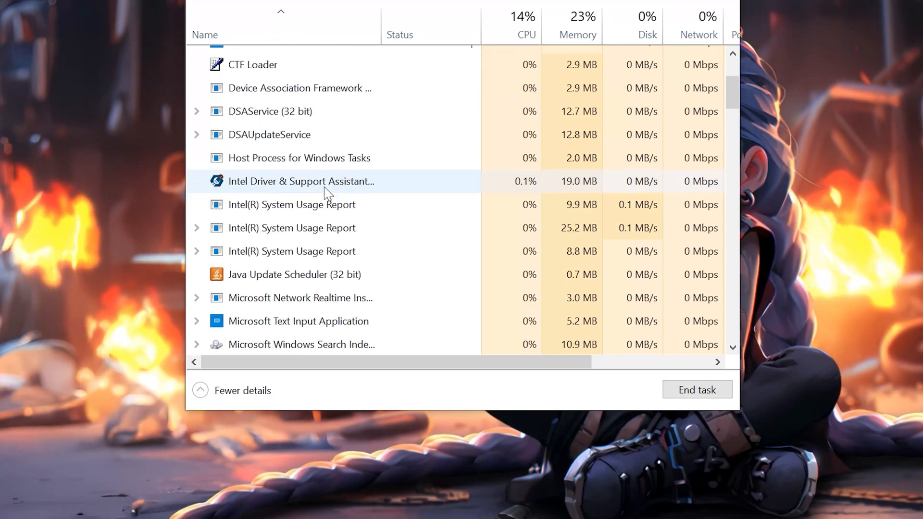
pyautogui.scroll(-3)
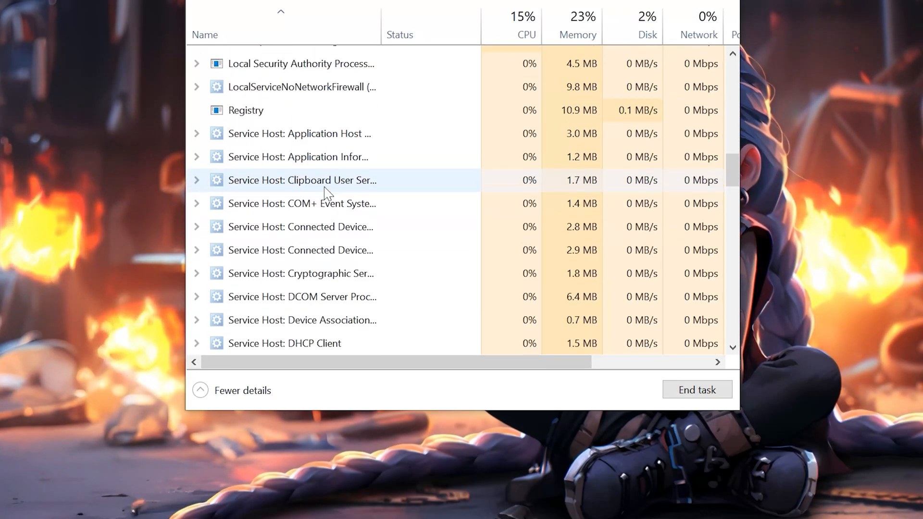
pyautogui.scroll(-3)
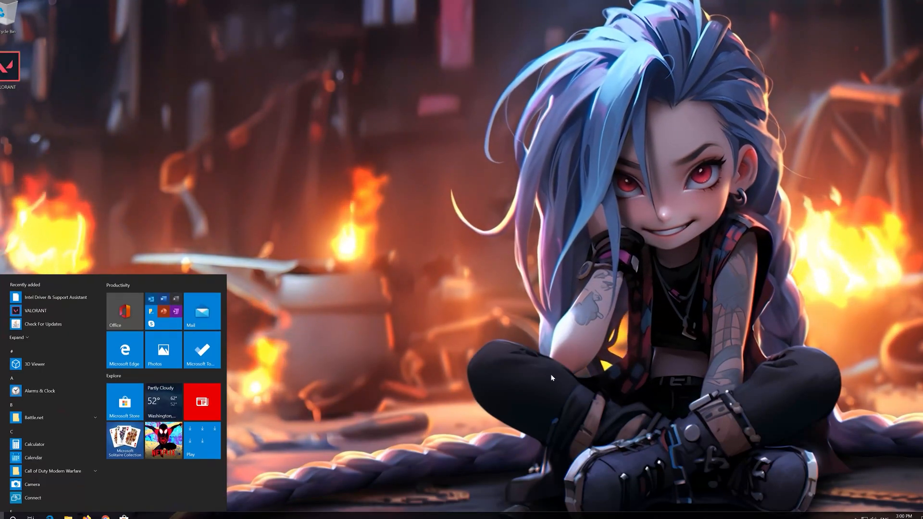
# Step: Launch the Services console through the Run dialog with services.msc
pyautogui.write('run')
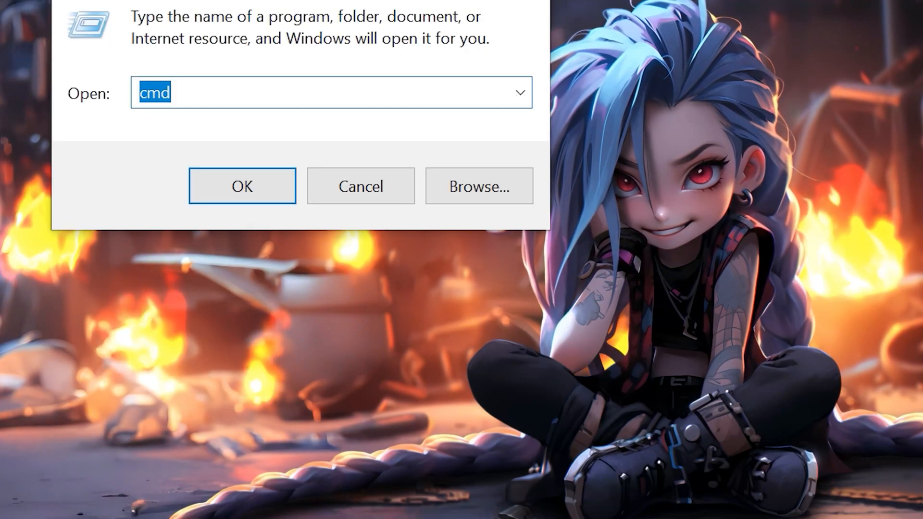
pyautogui.write('services.msc')
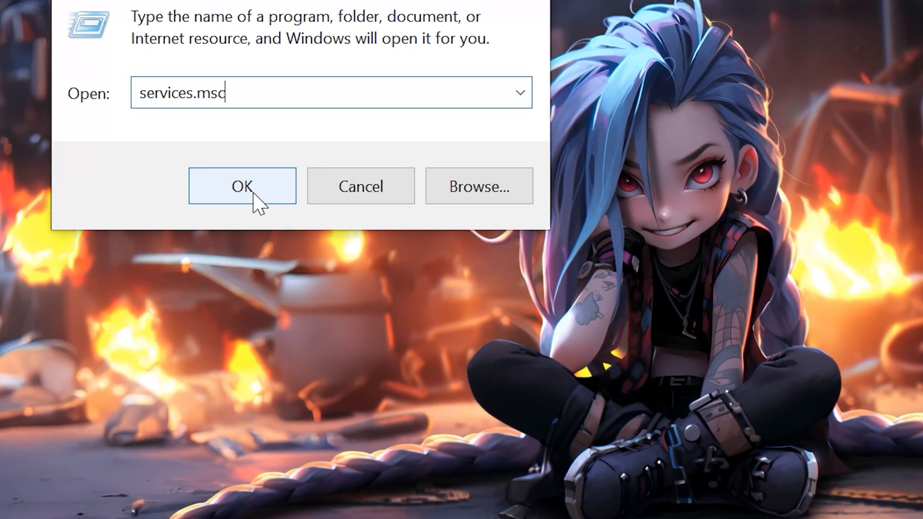
pyautogui.click(242, 185)
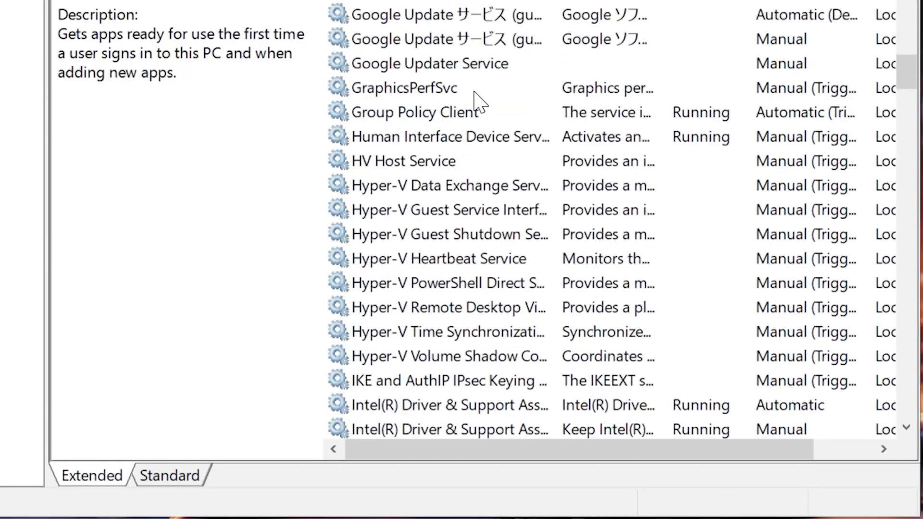
# Step: Locate the vgc service in the list and bring up its context menu
pyautogui.scroll(-3)
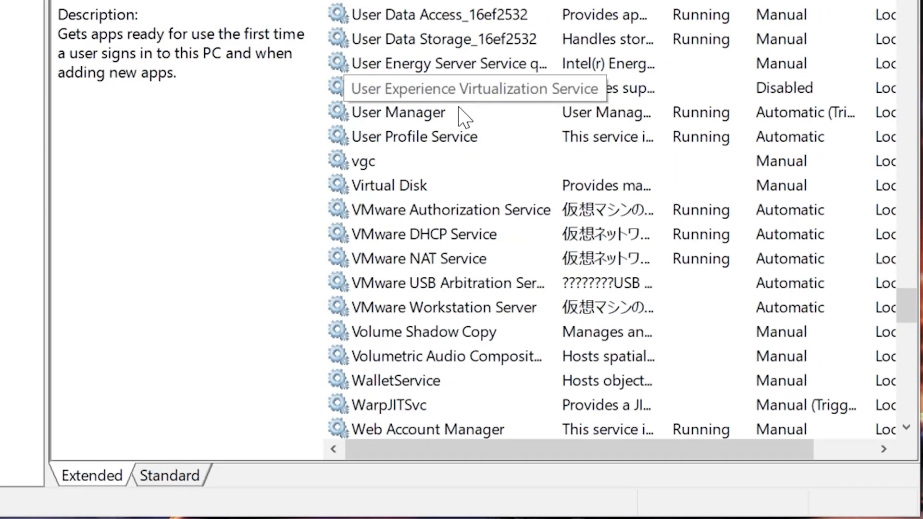
pyautogui.click(365, 160)
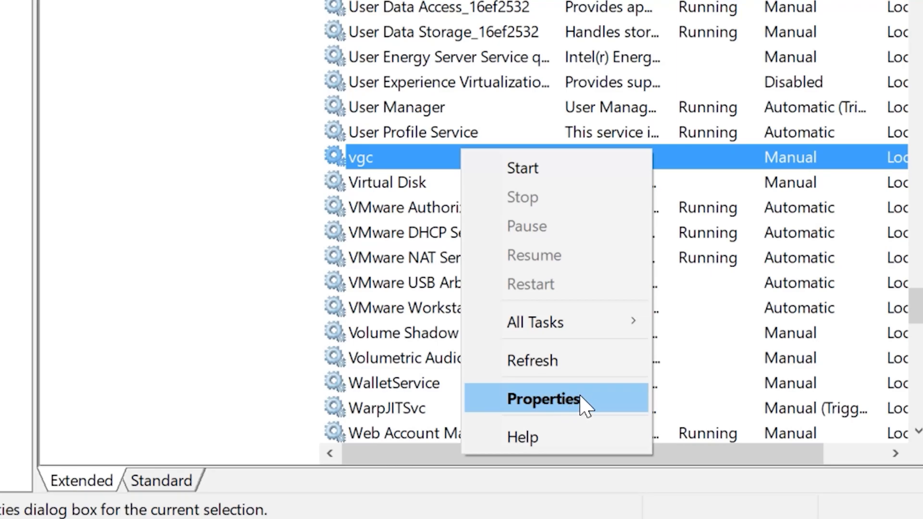
# Step: Set the vgc service's startup type to Automatic in its Properties and confirm
pyautogui.click(542, 397)
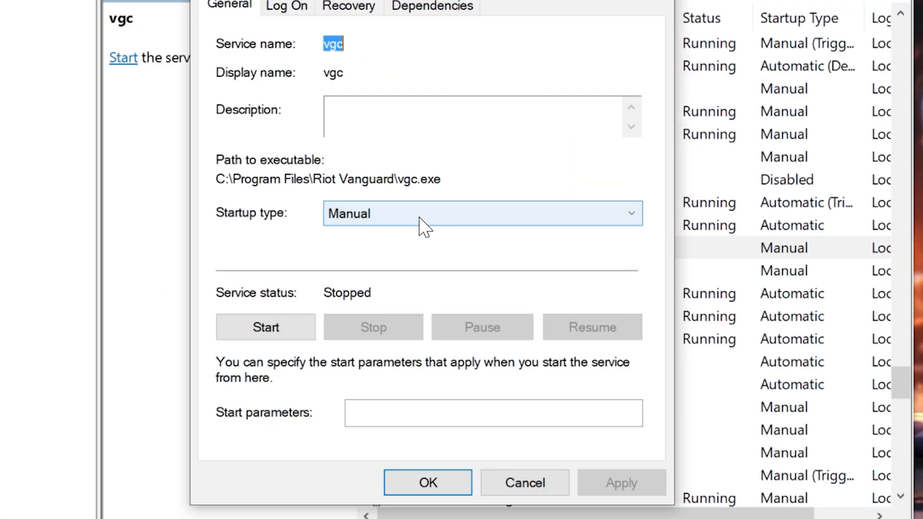
pyautogui.click(481, 213)
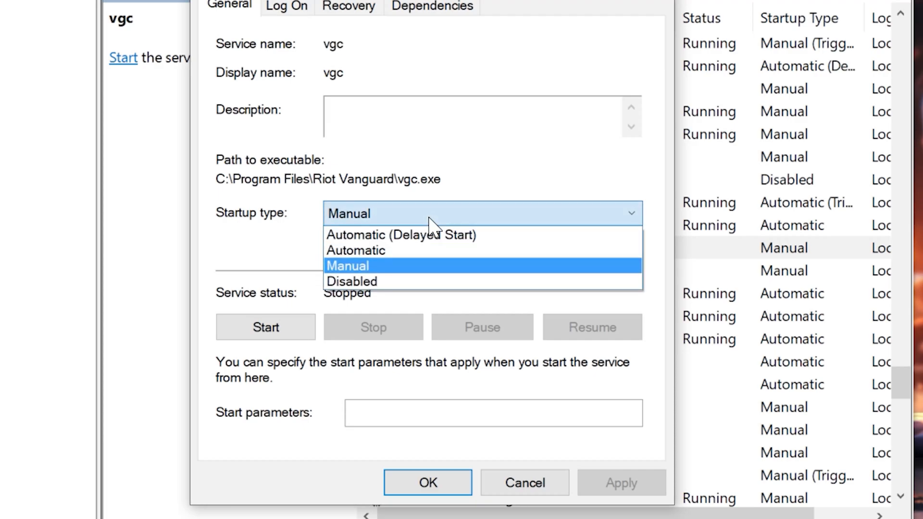
pyautogui.moveTo(423, 250)
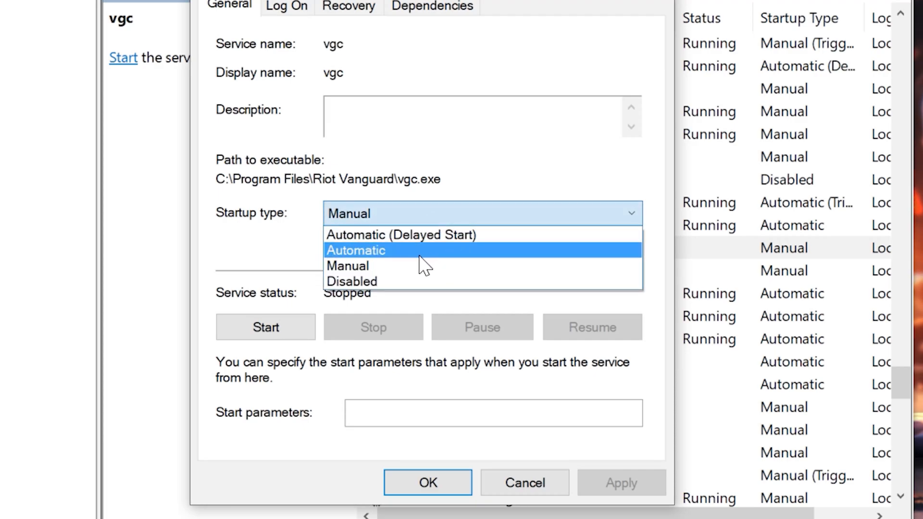
pyautogui.click(355, 250)
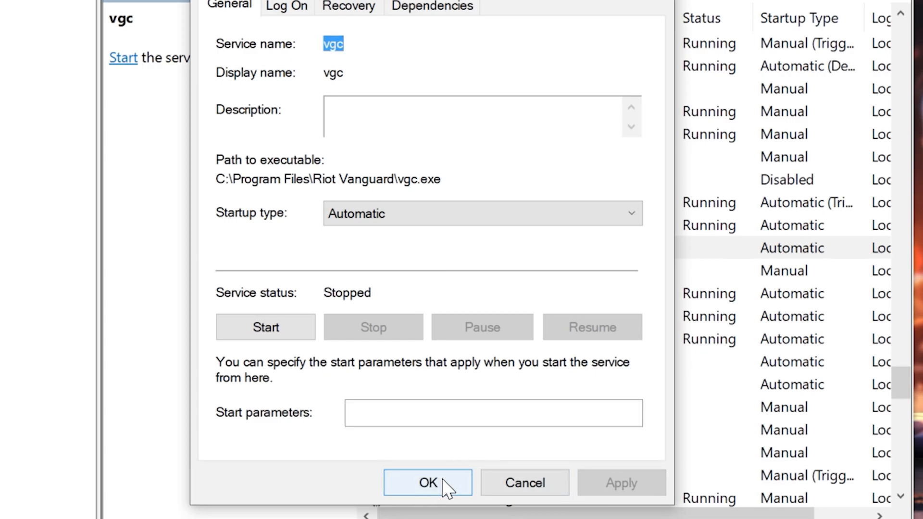
pyautogui.click(426, 483)
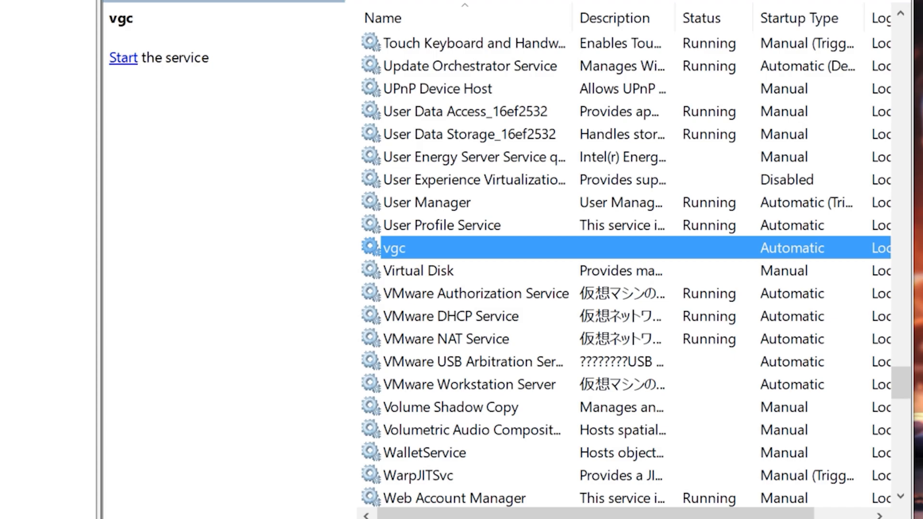
pyautogui.moveTo(123, 57)
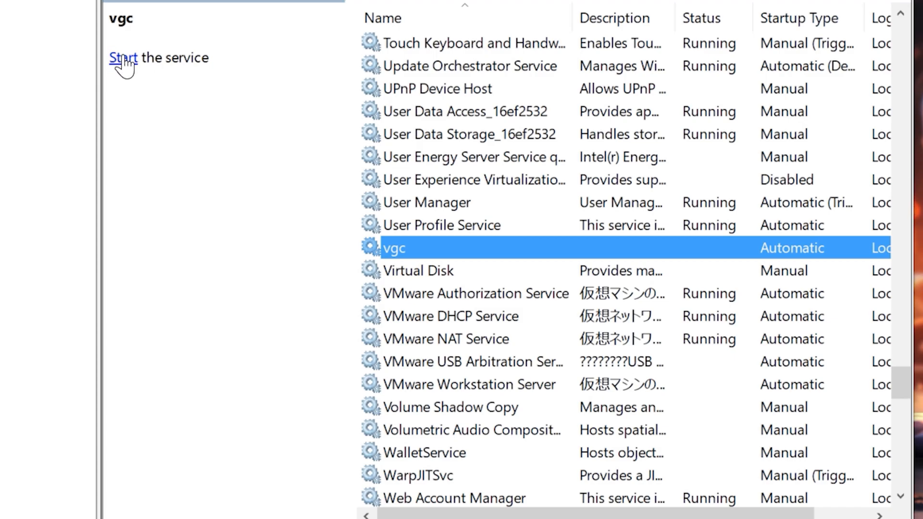
# Step: Start the vgc service so it shows Running, then close the Services window
pyautogui.click(122, 58)
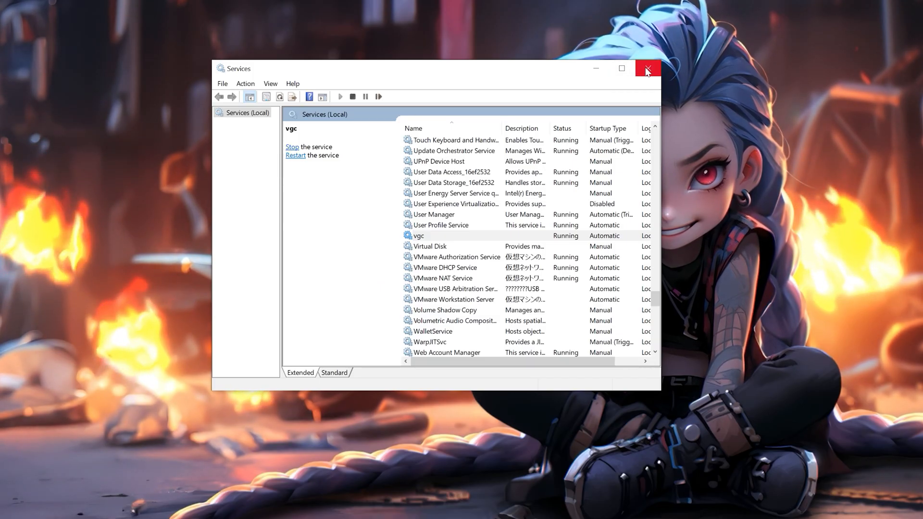
pyautogui.click(647, 68)
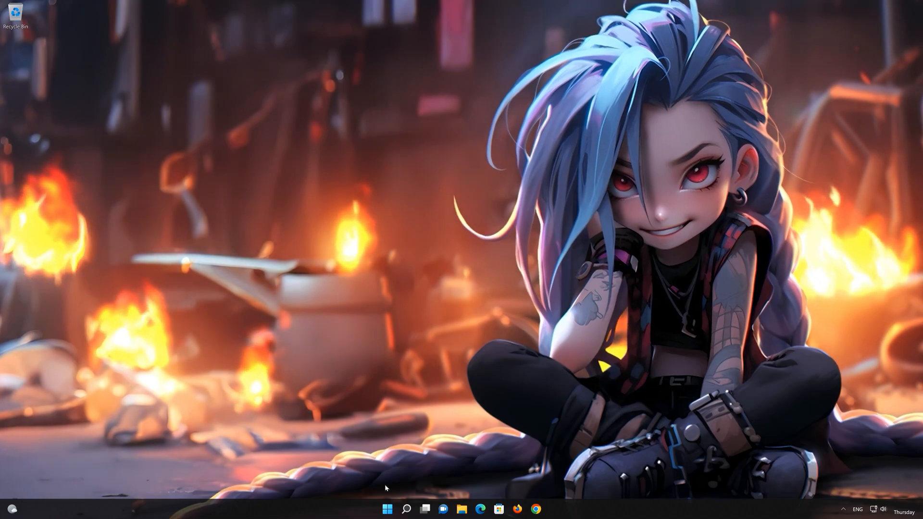
# Step: Go to the Network & internet page of Settings from the Start menu
pyautogui.click(387, 509)
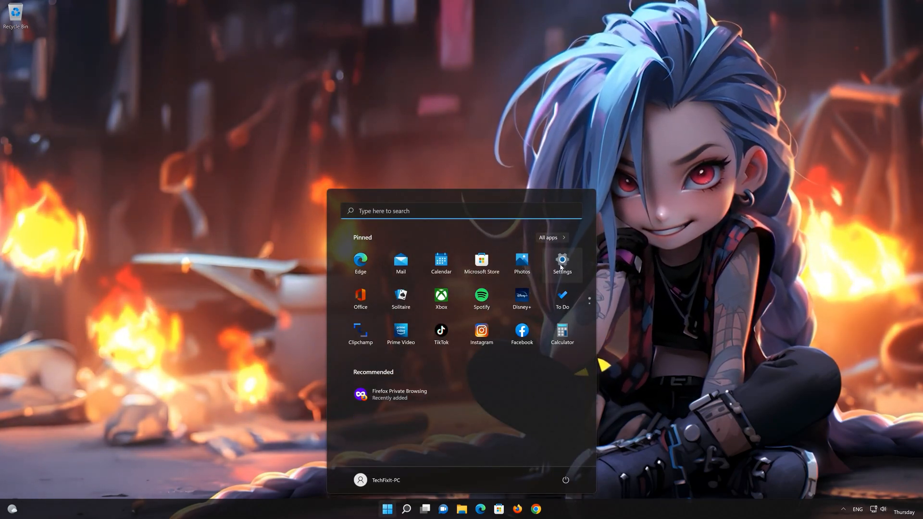
pyautogui.click(560, 261)
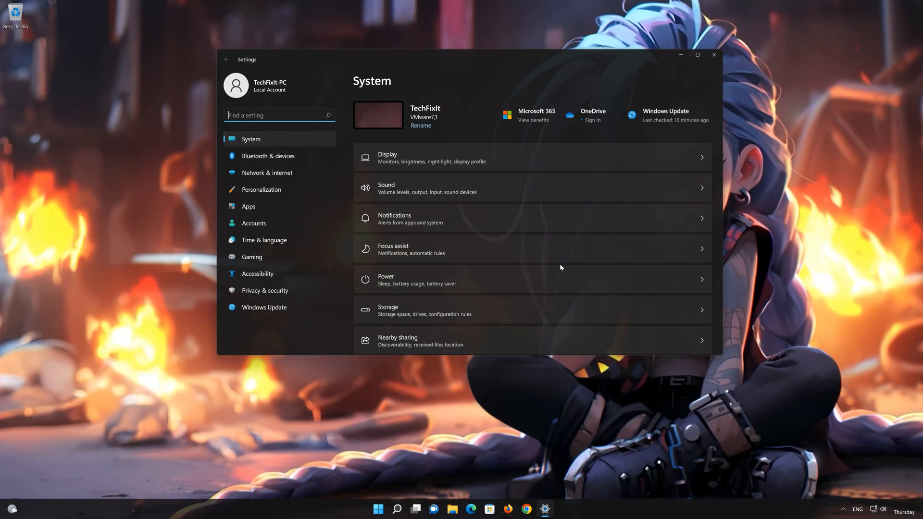
pyautogui.moveTo(266, 172)
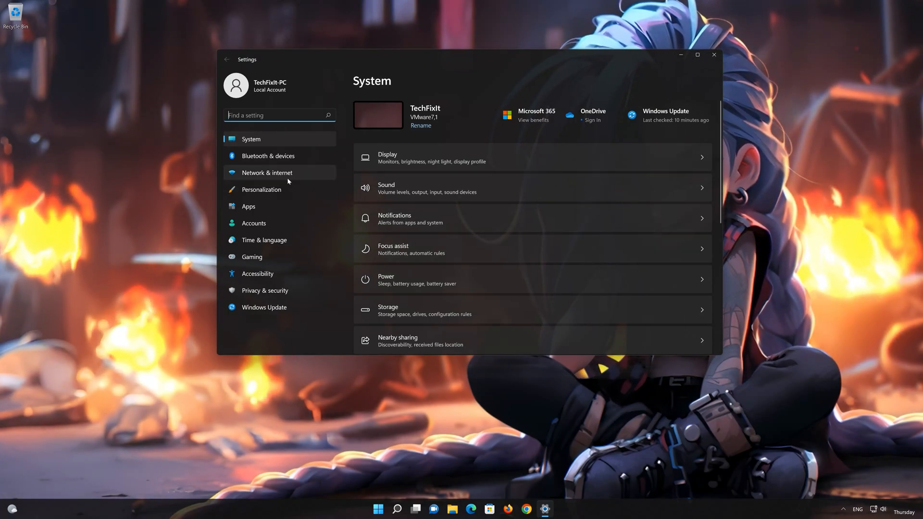
pyautogui.click(266, 172)
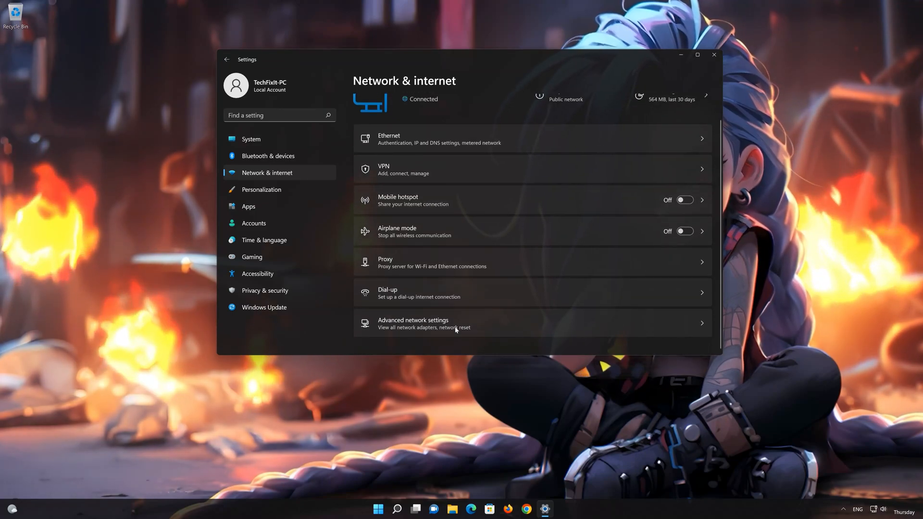
# Step: Run Network reset under Advanced network settings and answer Yes to the prompt
pyautogui.click(413, 323)
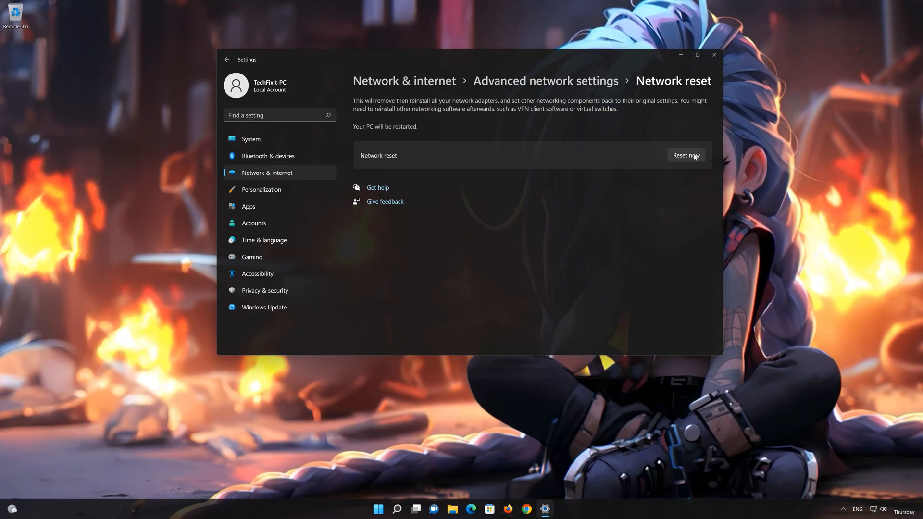
pyautogui.click(684, 155)
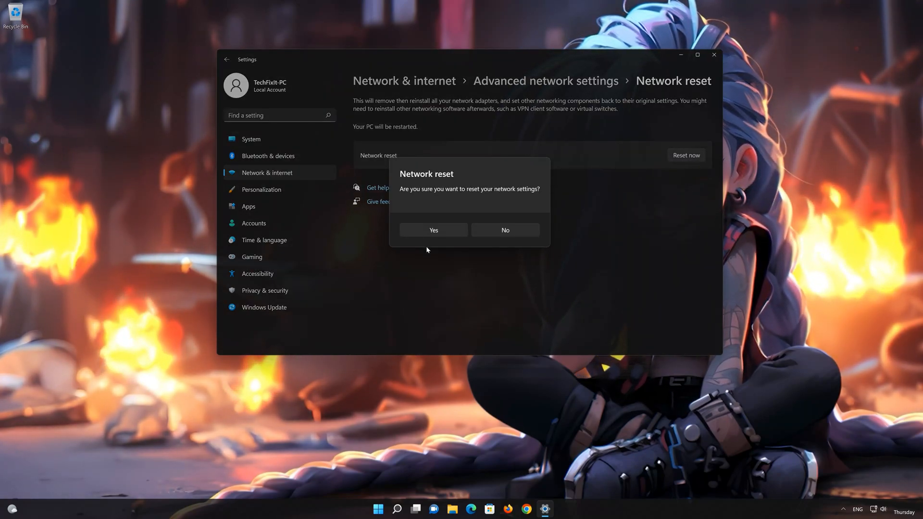
pyautogui.click(505, 229)
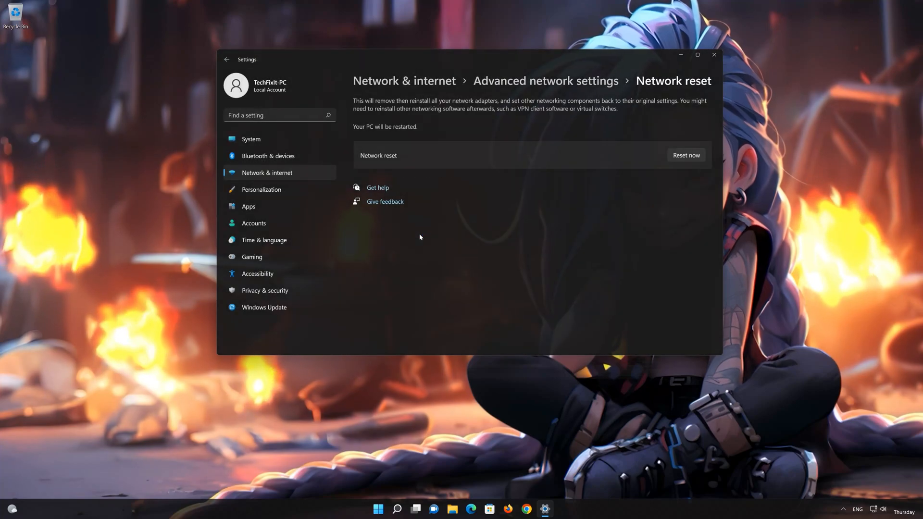